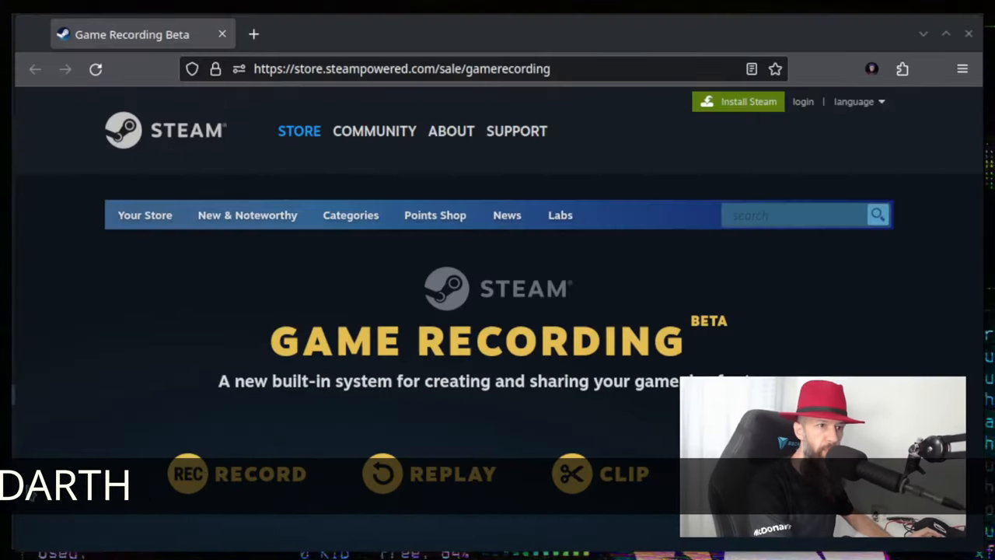
Review Steam's Game Recording settings and the raw recordings folder path.
scroll("down", 3)
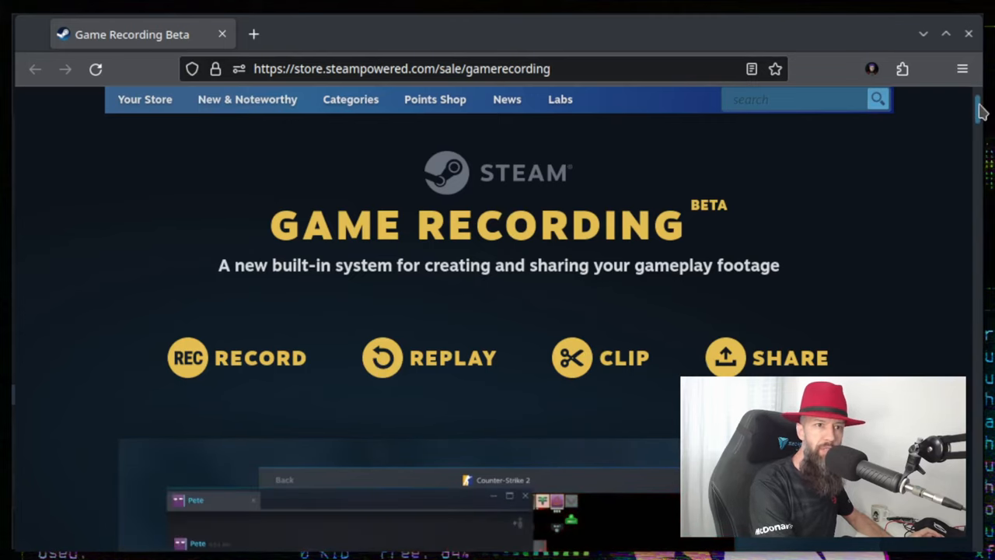
scroll("down", 3)
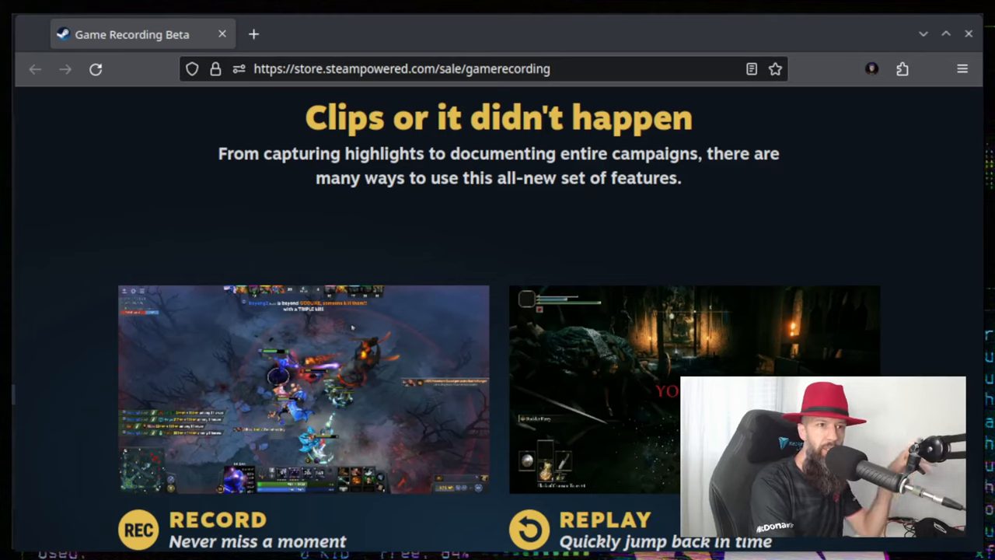
mouse_move(639, 250)
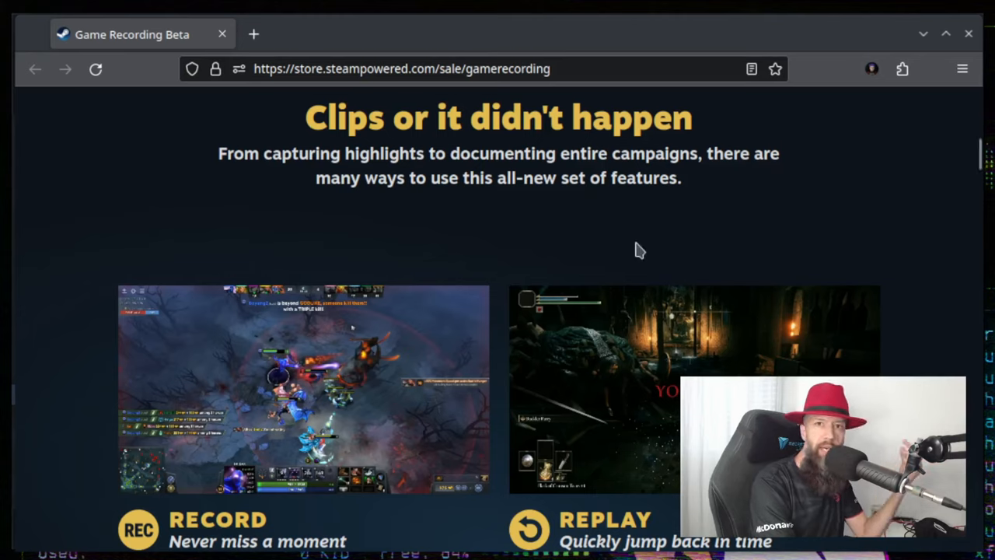
mouse_move(643, 242)
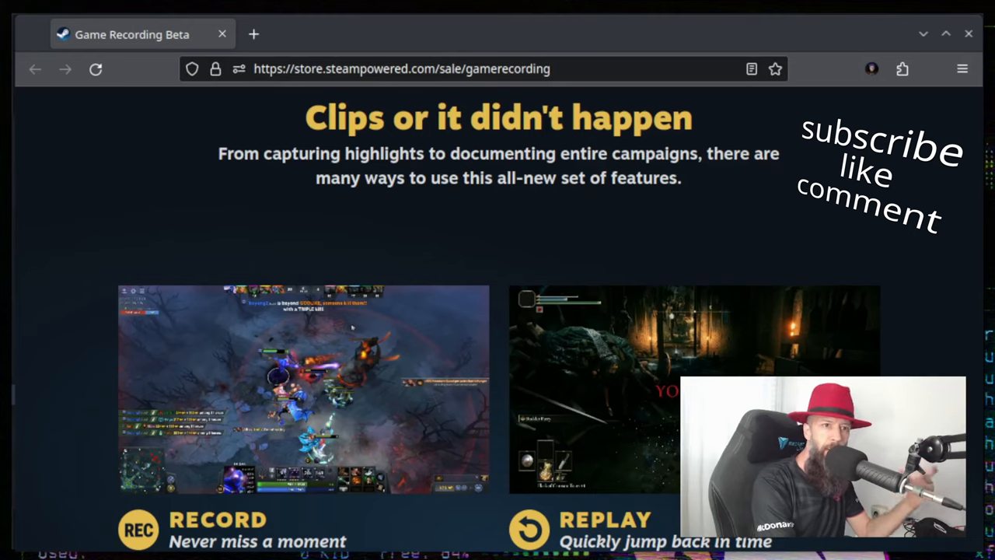
mouse_move(639, 270)
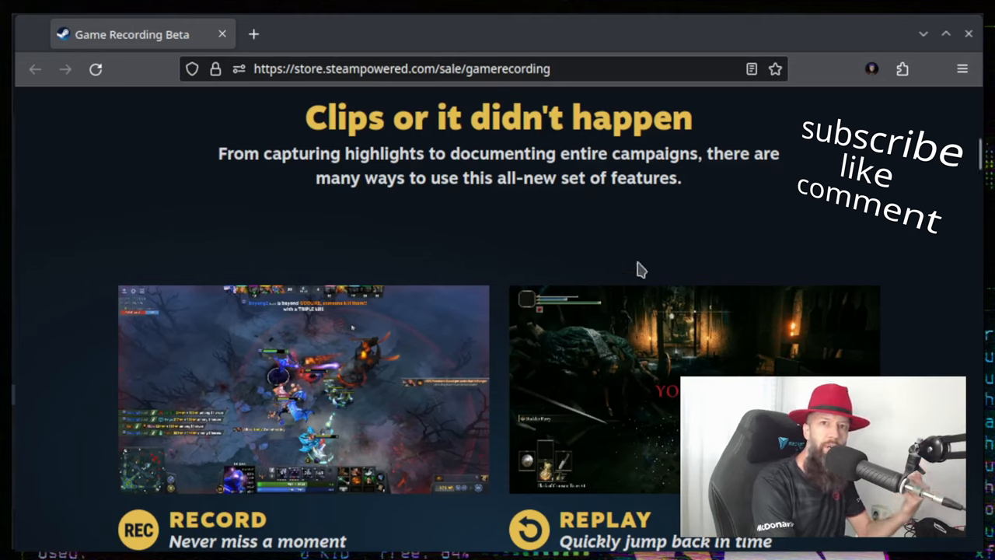
mouse_move(671, 231)
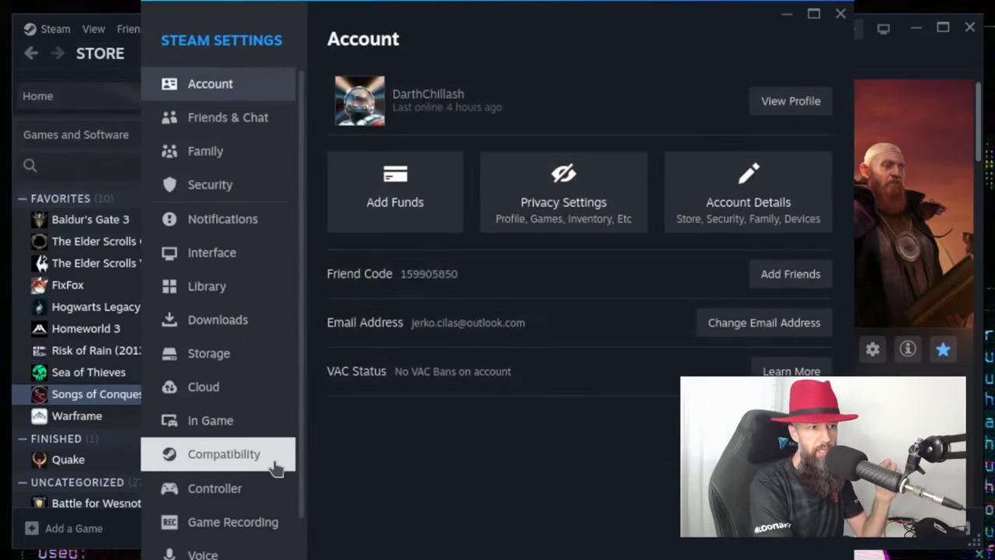
left_click(232, 522)
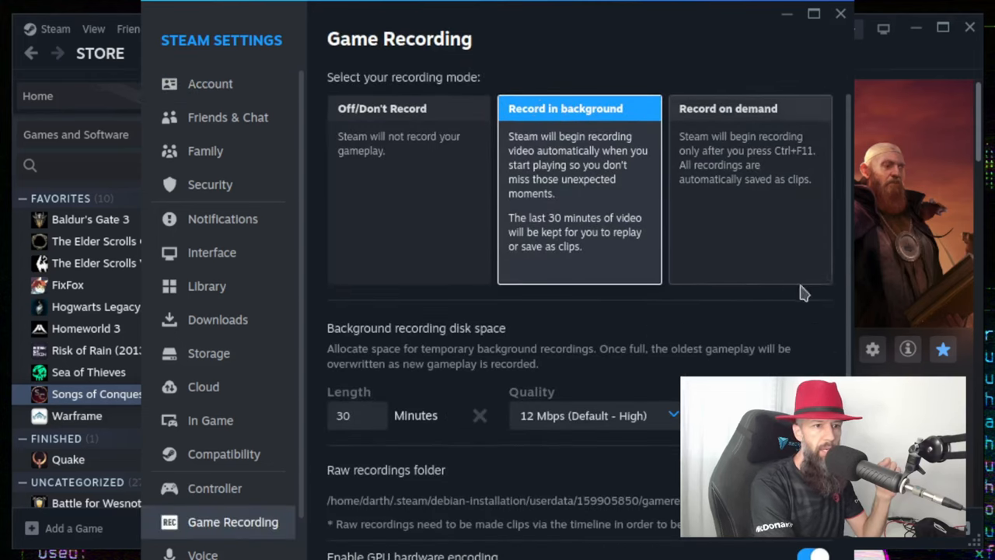
scroll("down", 3)
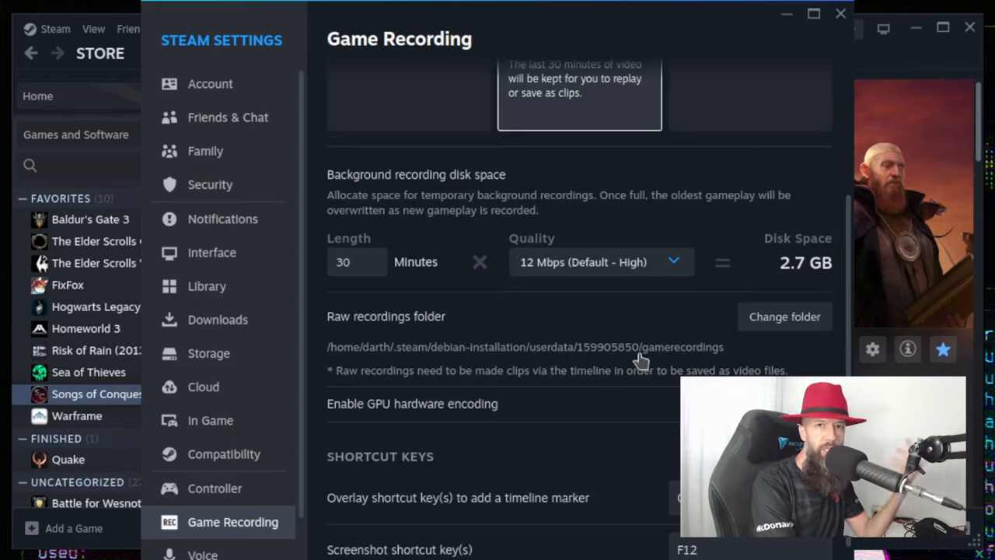
mouse_move(645, 377)
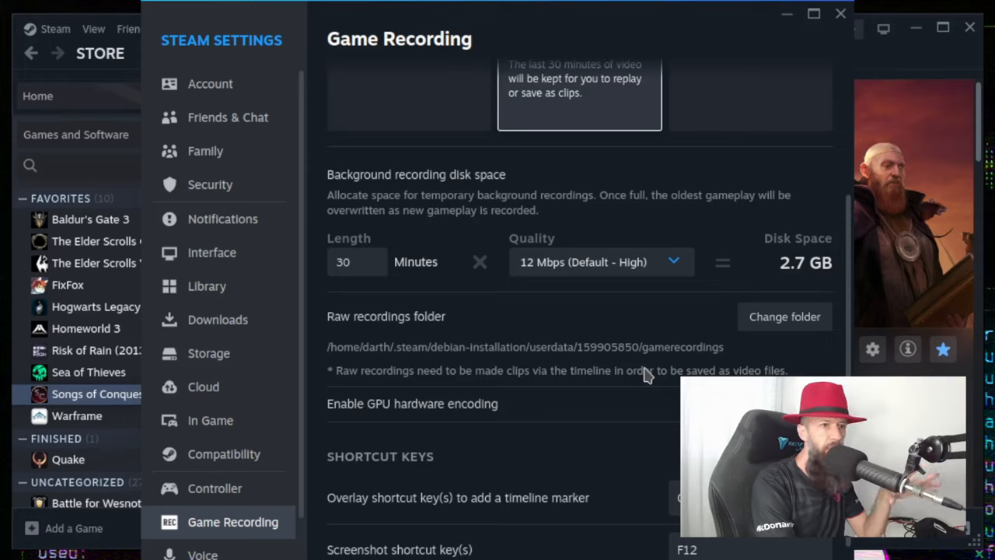
mouse_move(667, 363)
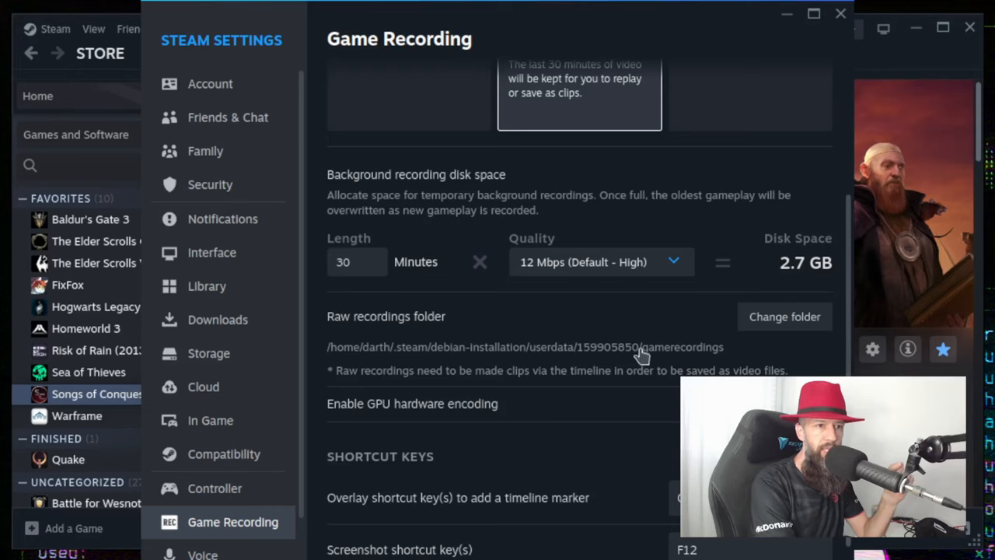
mouse_move(360, 354)
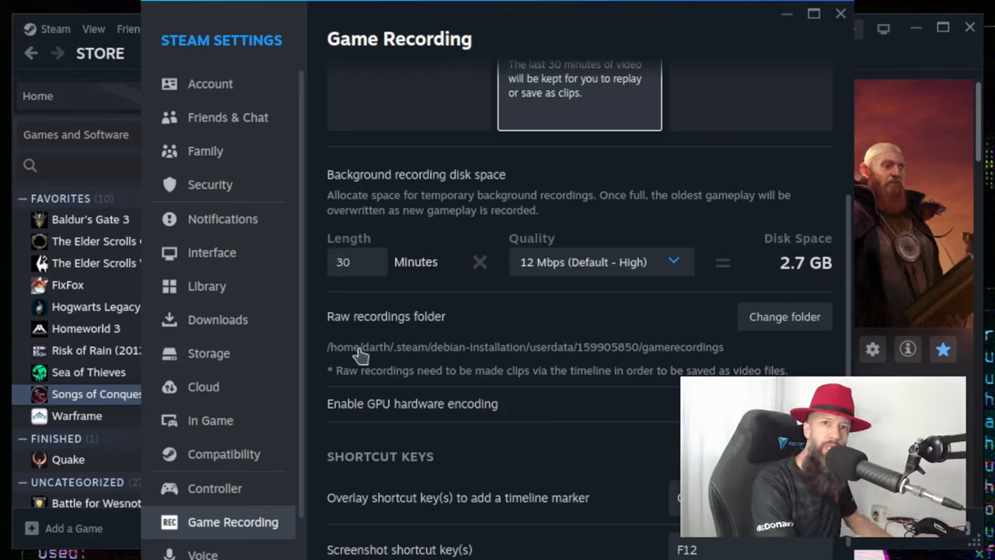
mouse_move(342, 375)
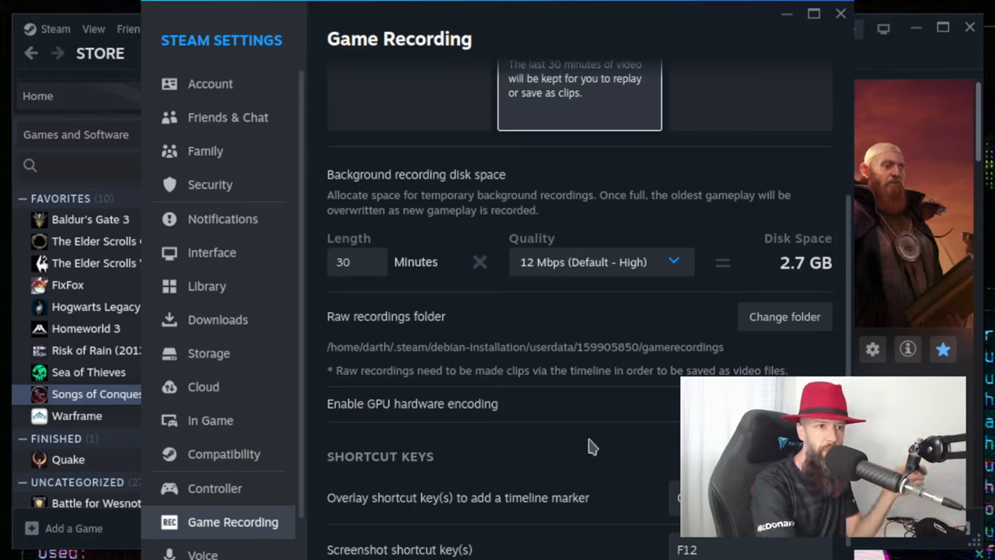
mouse_move(608, 362)
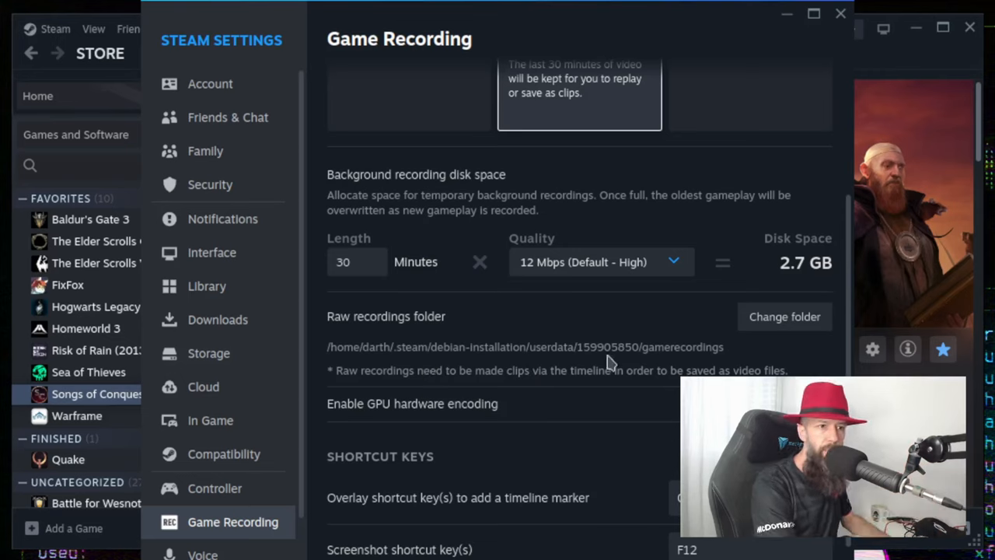
mouse_move(583, 347)
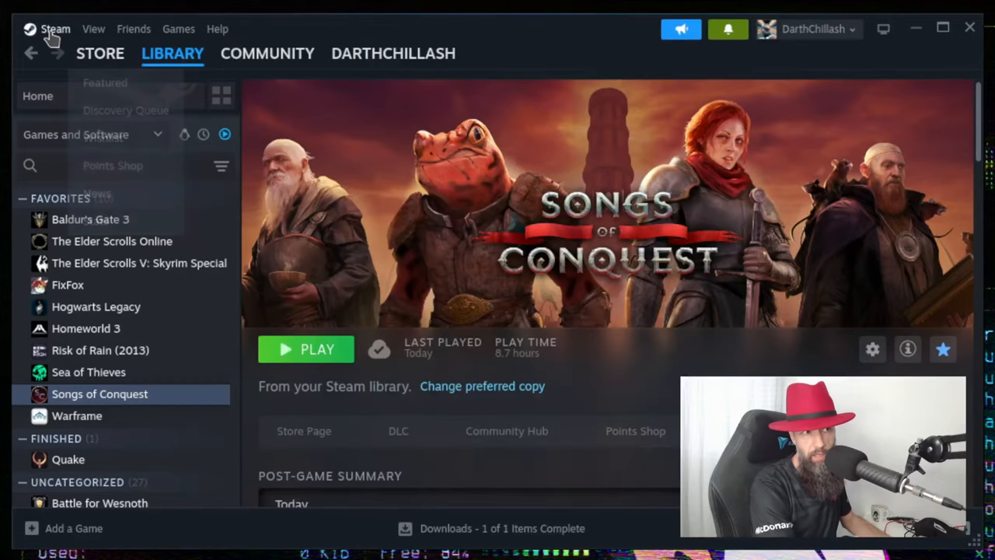
Exit Steam from the Steam menu.
left_click(56, 29)
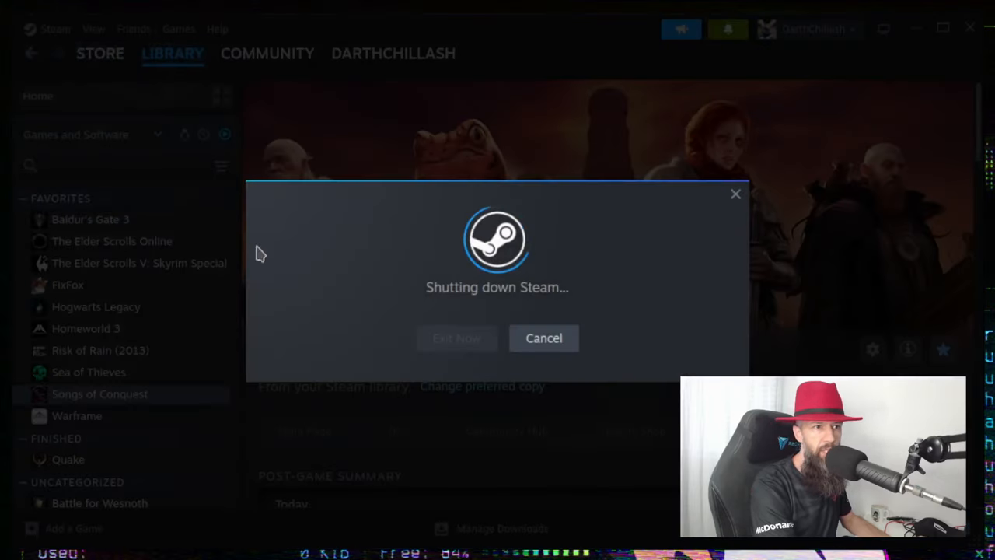
mouse_move(564, 228)
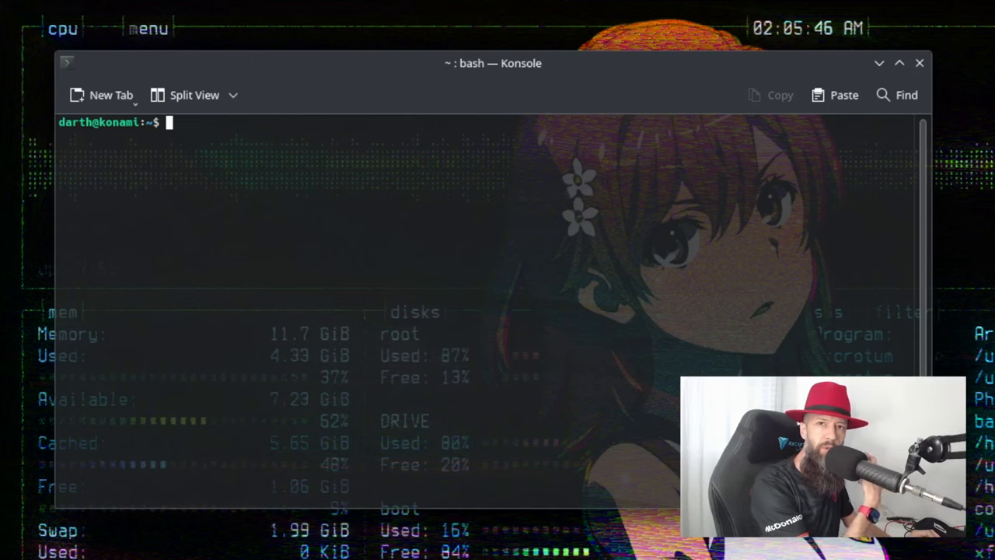
Append a tmpfs line for the gamerecordings folder to /etc/fstab via sudo nano.
type("s")
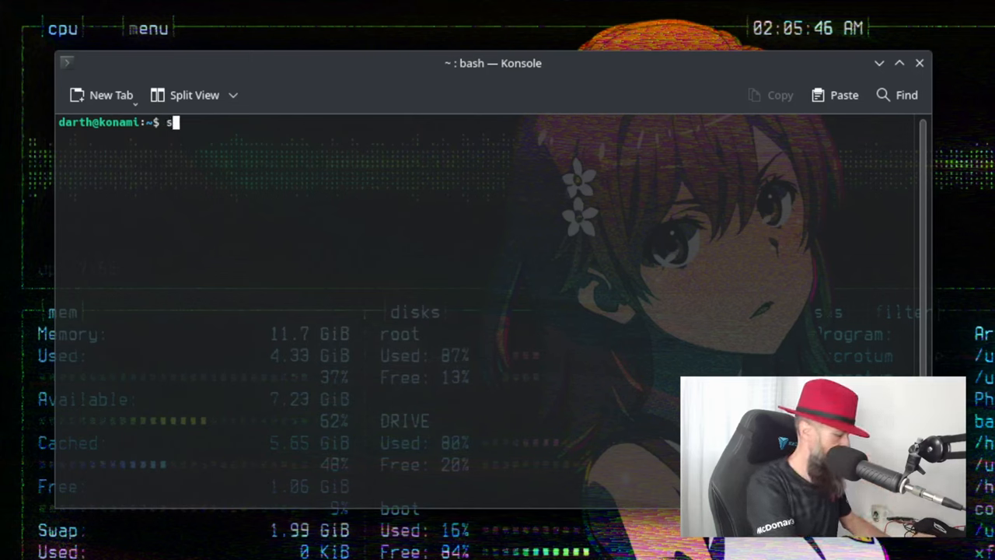
type("udo nano /")
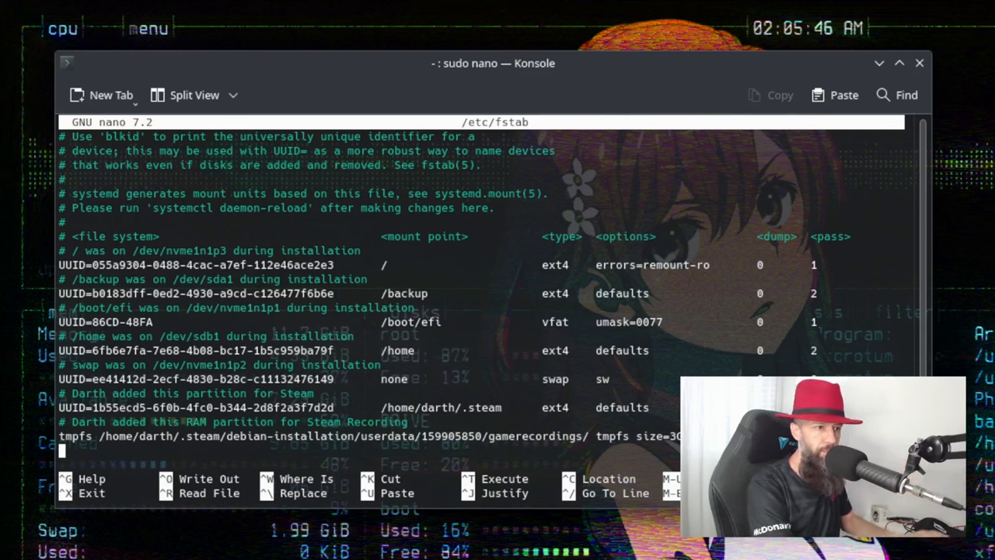
key("ctrl+x")
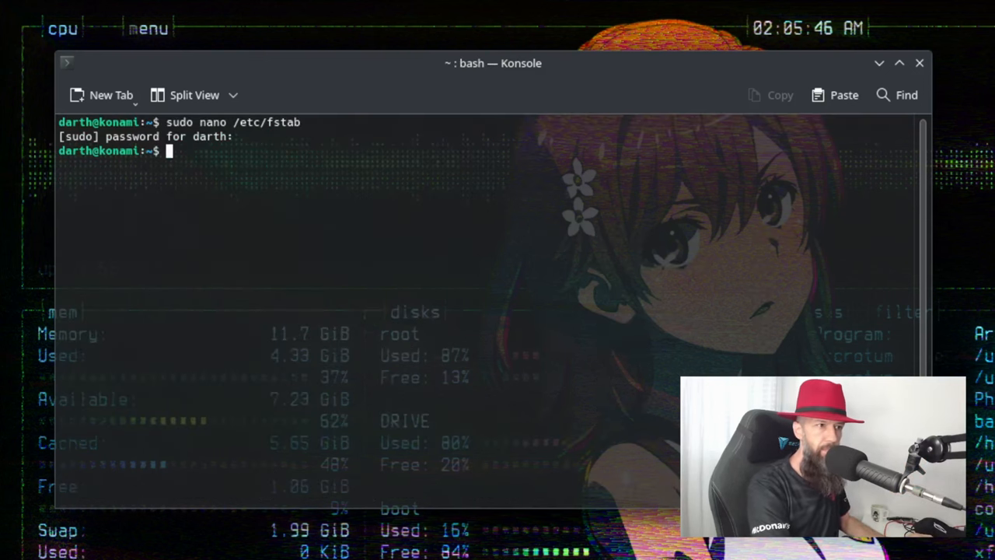
Mount the gamerecordings path with sudo mount and confirm the tmpfs with df.
type("df")
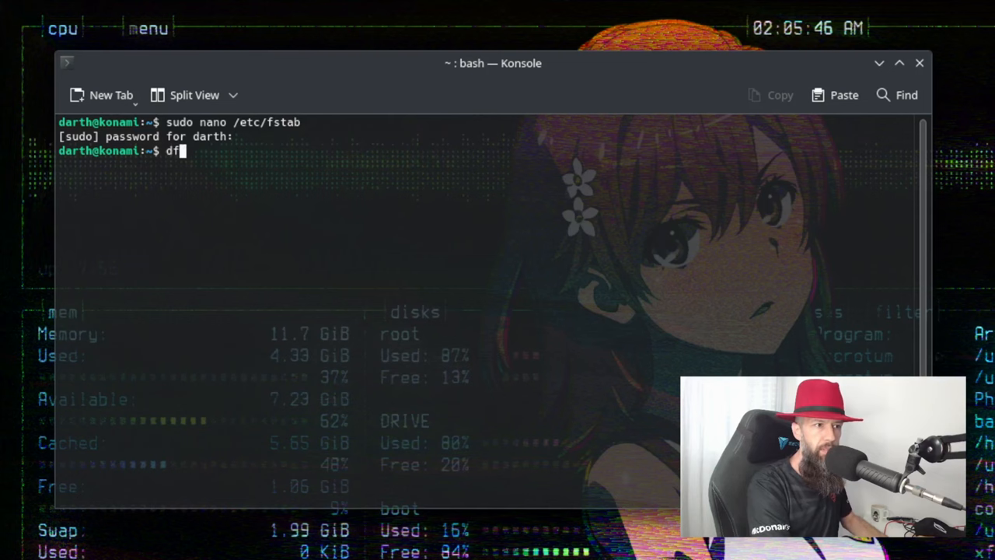
type("sudo mount /home/darth/.steam/debian-installation/userdata/159905850/gamerecordings/")
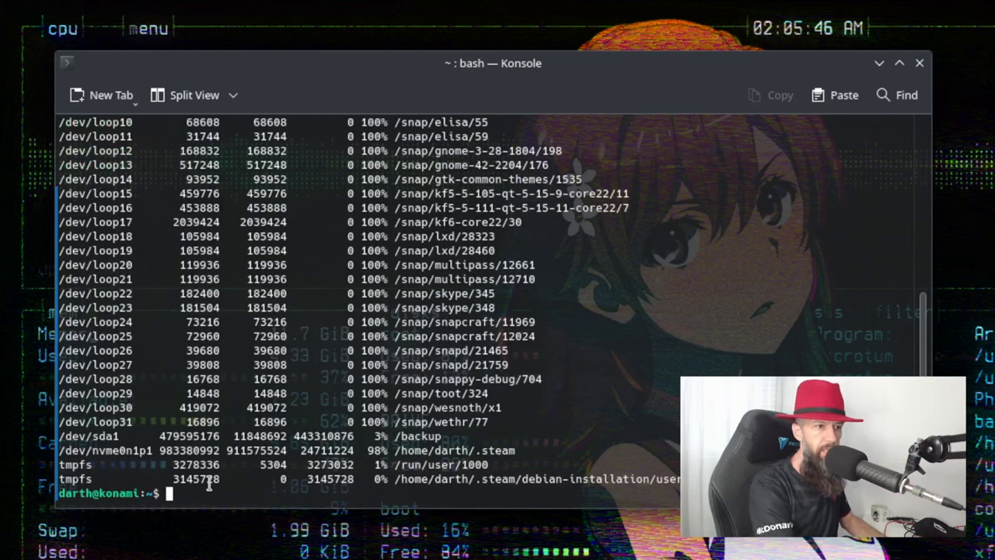
double_click(330, 479)
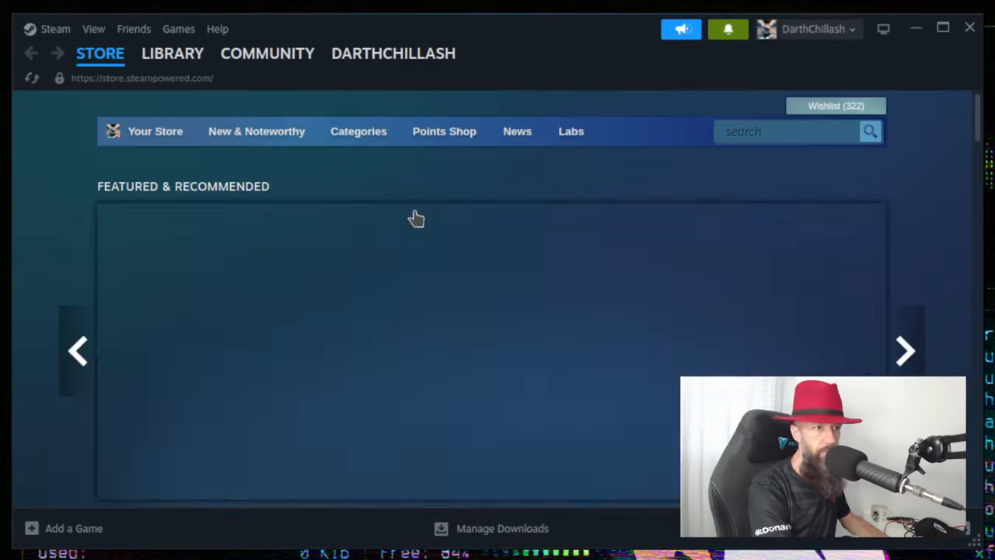
Play Songs of Conquest from the Steam library.
left_click(173, 53)
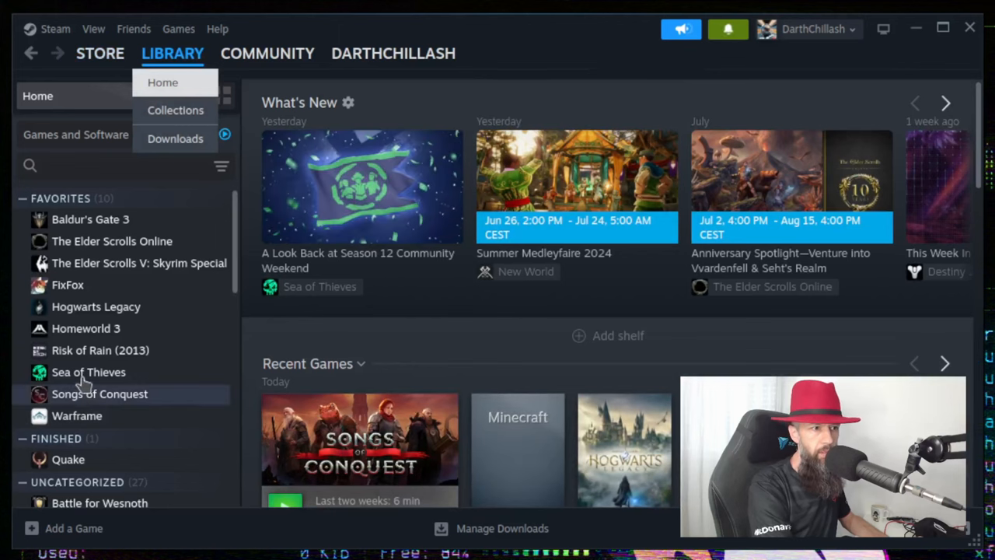
left_click(100, 393)
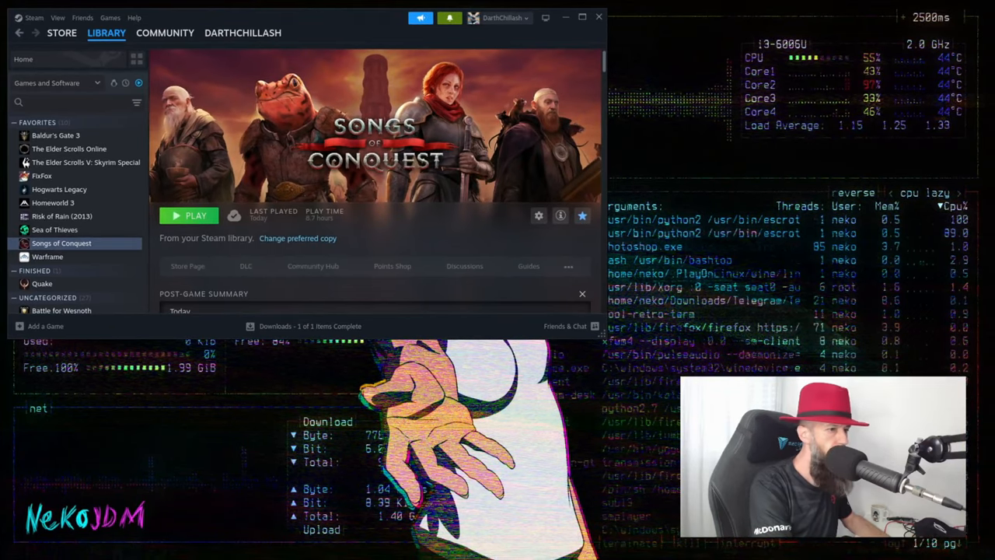
left_click(190, 216)
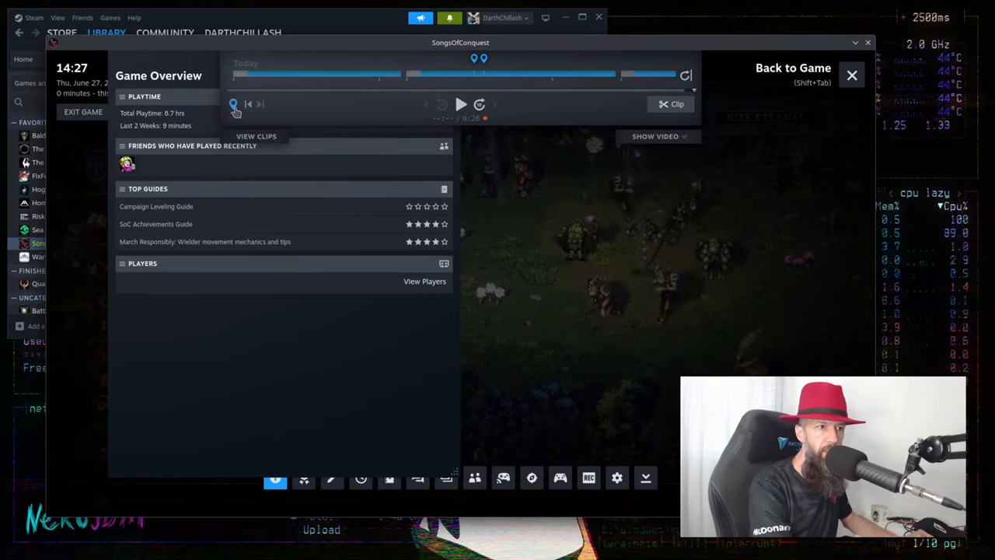
Save a 12-second clip from the overlay's recording timeline.
left_click(233, 104)
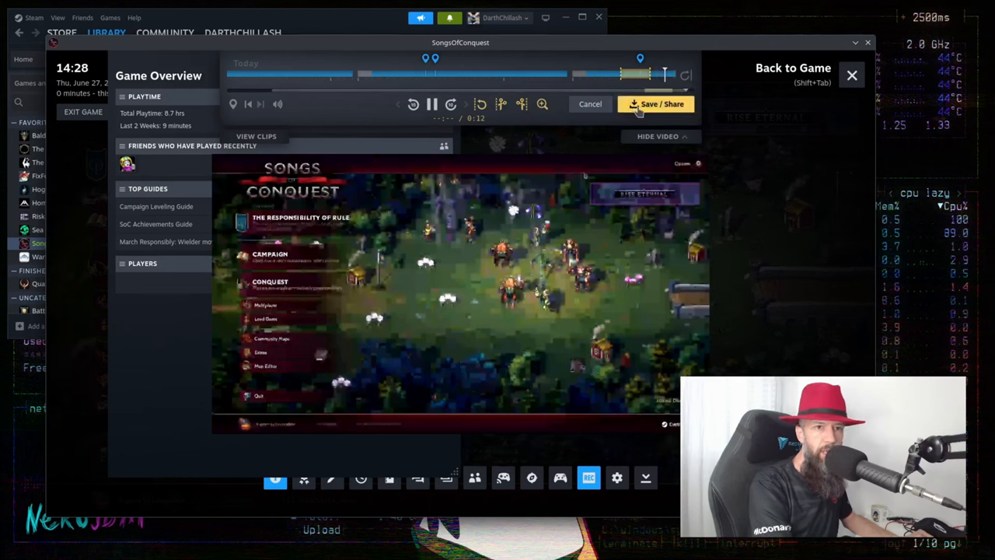
left_click(656, 103)
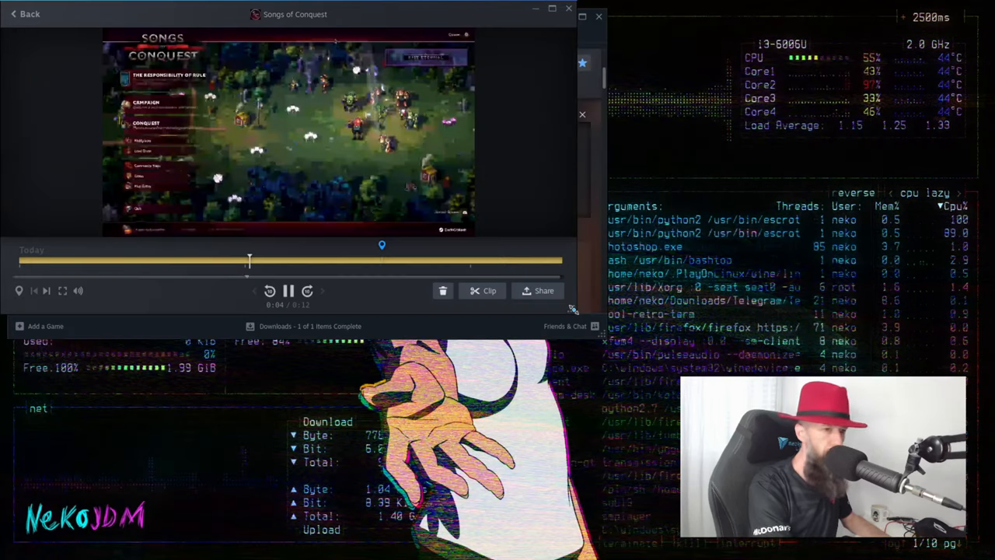
Choose Export Video File from the clip's Share menu.
left_click(538, 290)
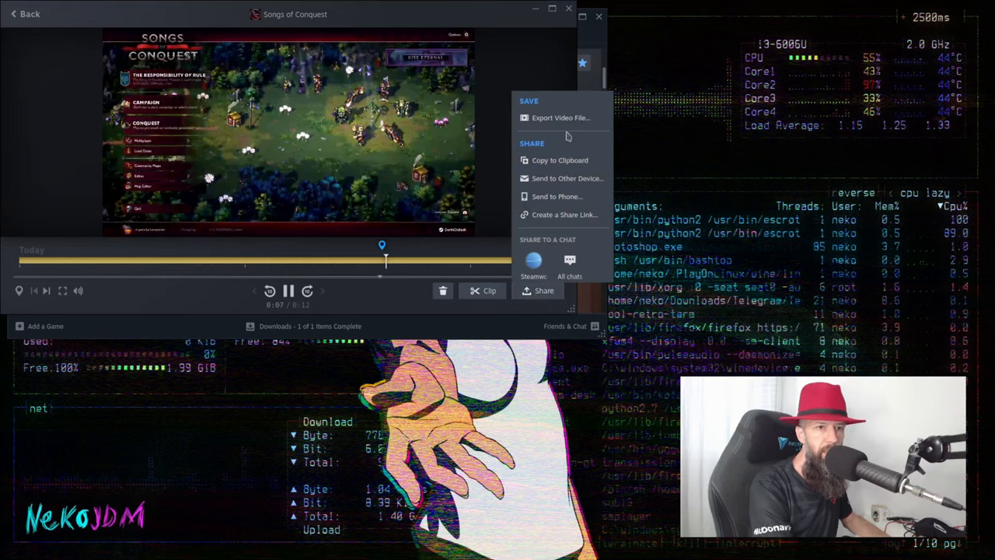
left_click(561, 117)
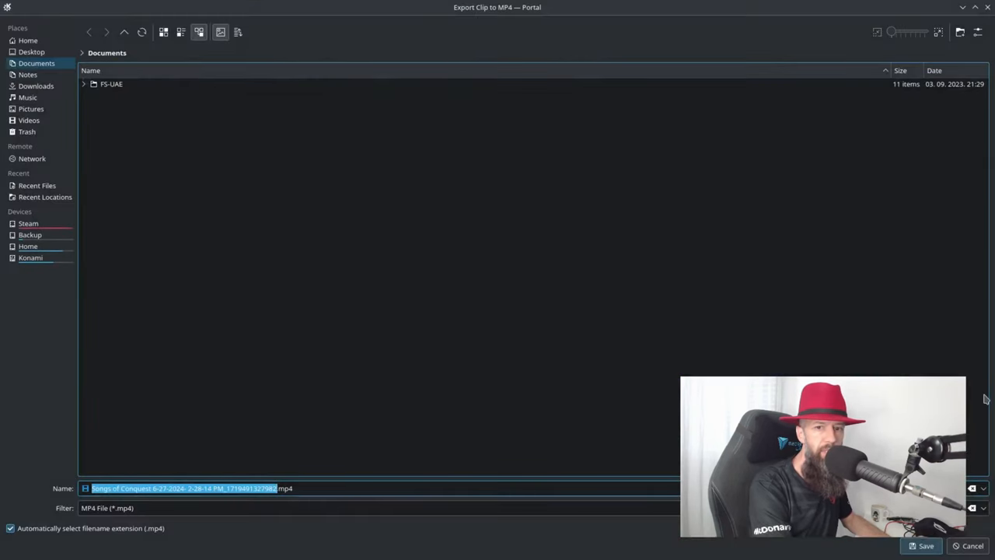